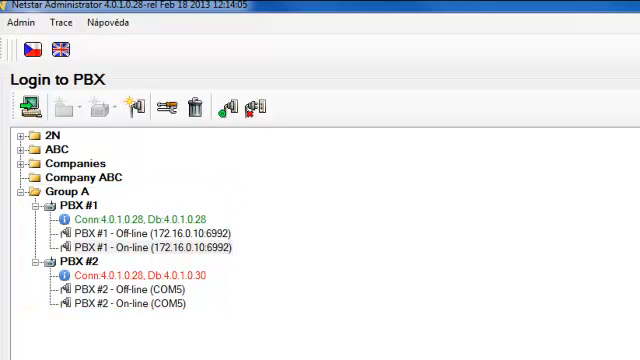
# Step: Open the Properties of the PBX #1 Off-line connection from the login tree
pyautogui.click(66, 204)
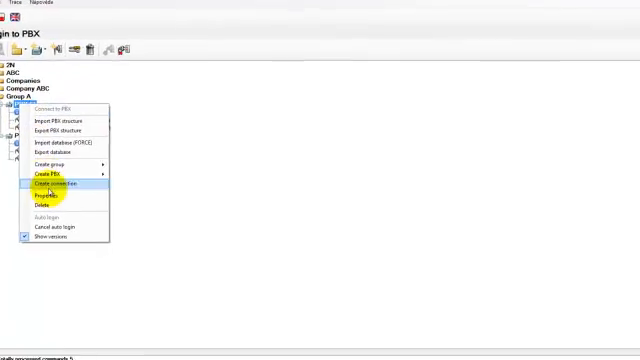
pyautogui.click(52, 198)
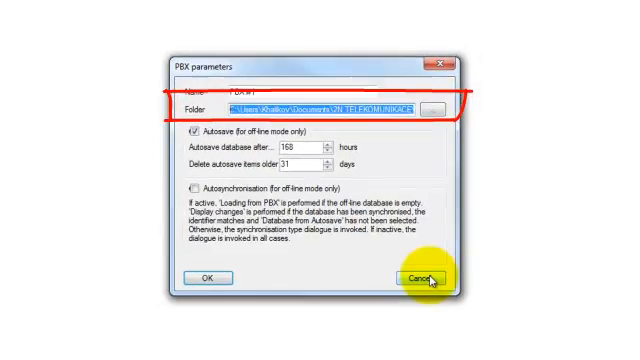
pyautogui.click(420, 276)
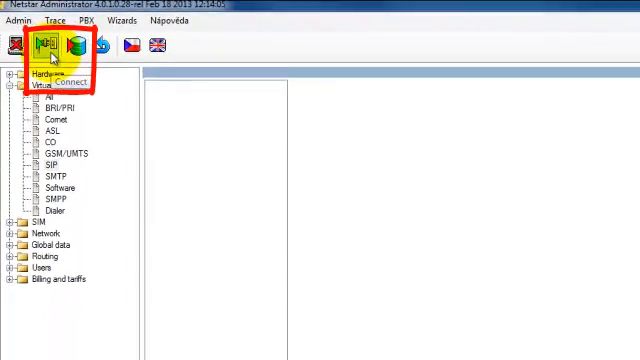
# Step: Connect to the PBX and choose Load from PBX to fill the off-line database
pyautogui.click(48, 44)
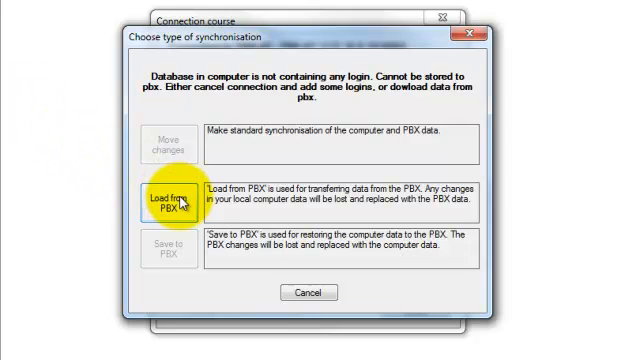
pyautogui.click(172, 200)
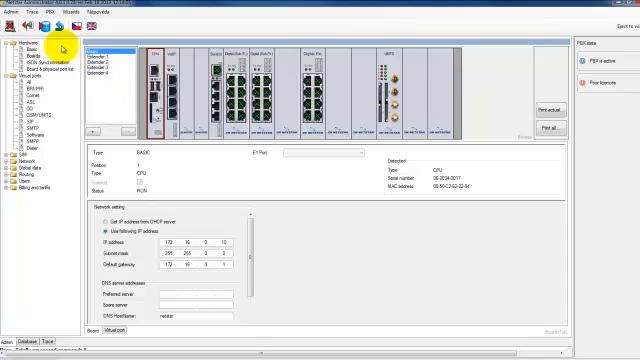
# Step: Disconnect from the loaded PBX configuration back to the Login to PBX window
pyautogui.click(44, 24)
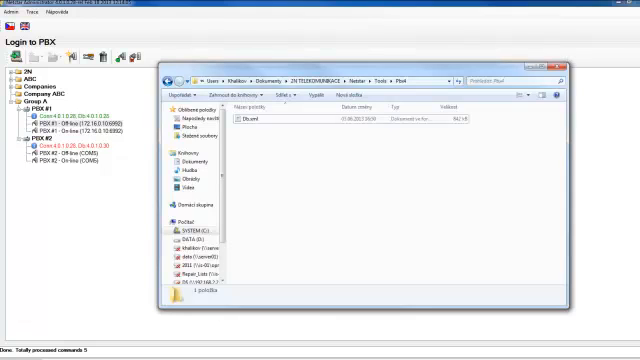
# Step: Inspect the PBX folder in Windows Explorer for the saved database file
pyautogui.click(244, 122)
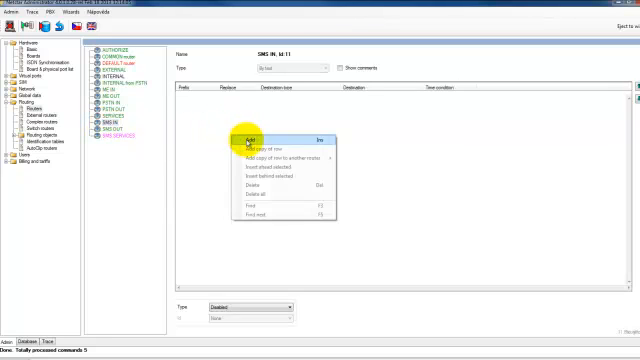
# Step: Add a new row to the selected router's empty routing table
pyautogui.click(244, 136)
pyautogui.write('abc')
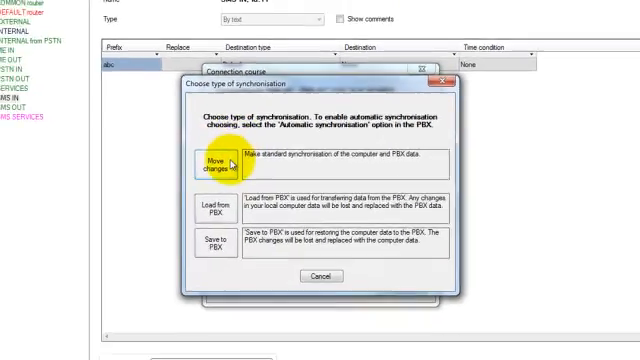
# Step: Choose Move changes to send the saved ABC router row to the PBX
pyautogui.click(212, 168)
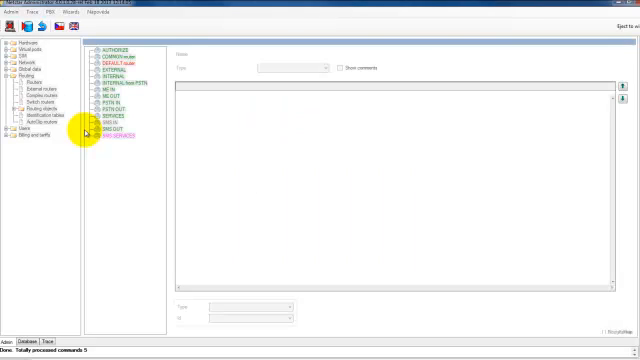
# Step: Select the new router in the Routing list to verify its saved row
pyautogui.click(112, 128)
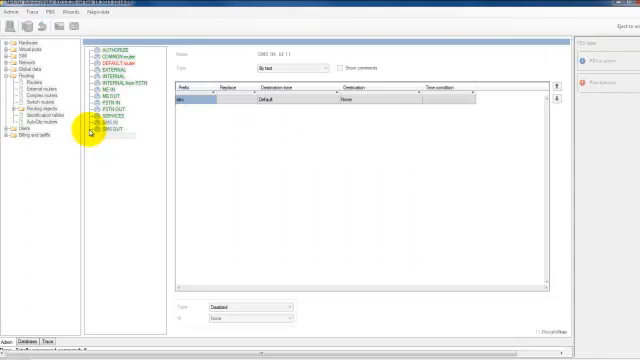